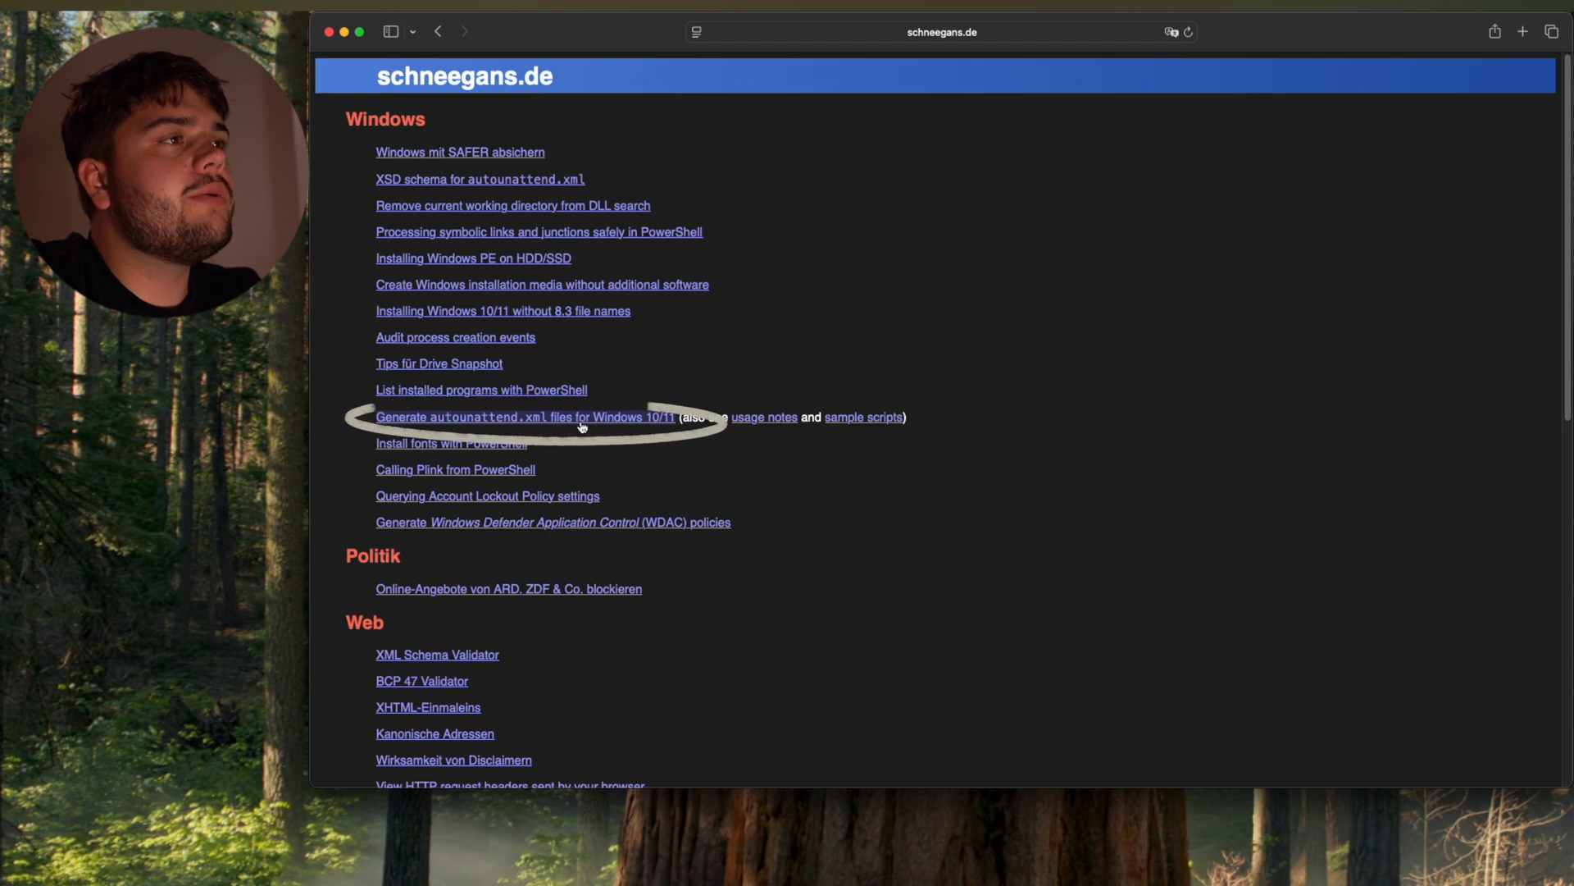
# - Open the autounattend.xml generator for Windows 10/11 and move into the form
pyautogui.click(521, 416)
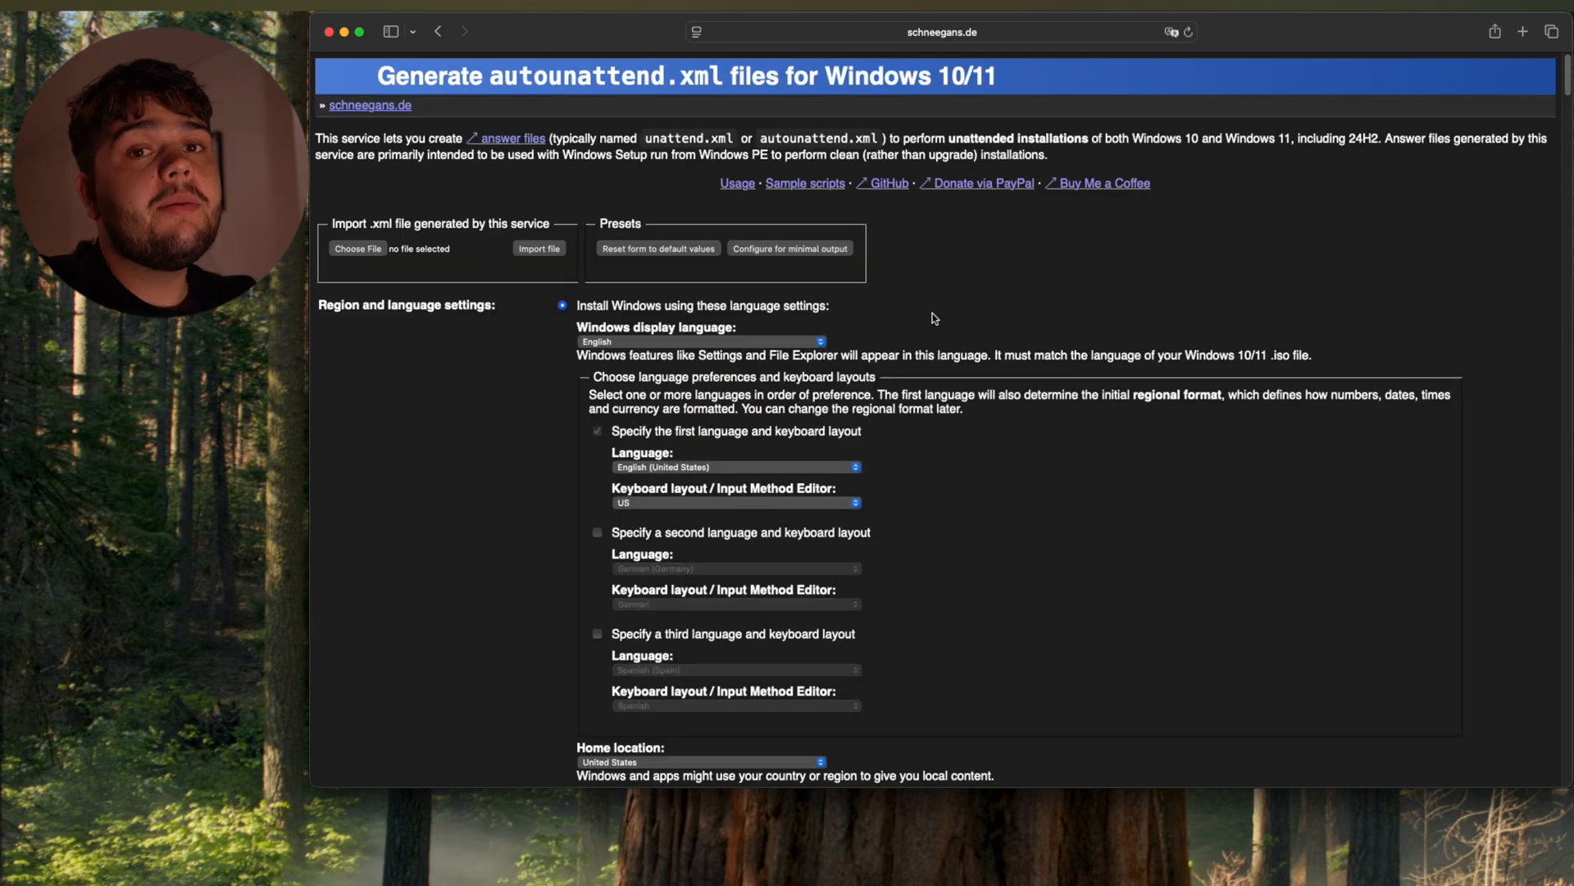
pyautogui.click(733, 502)
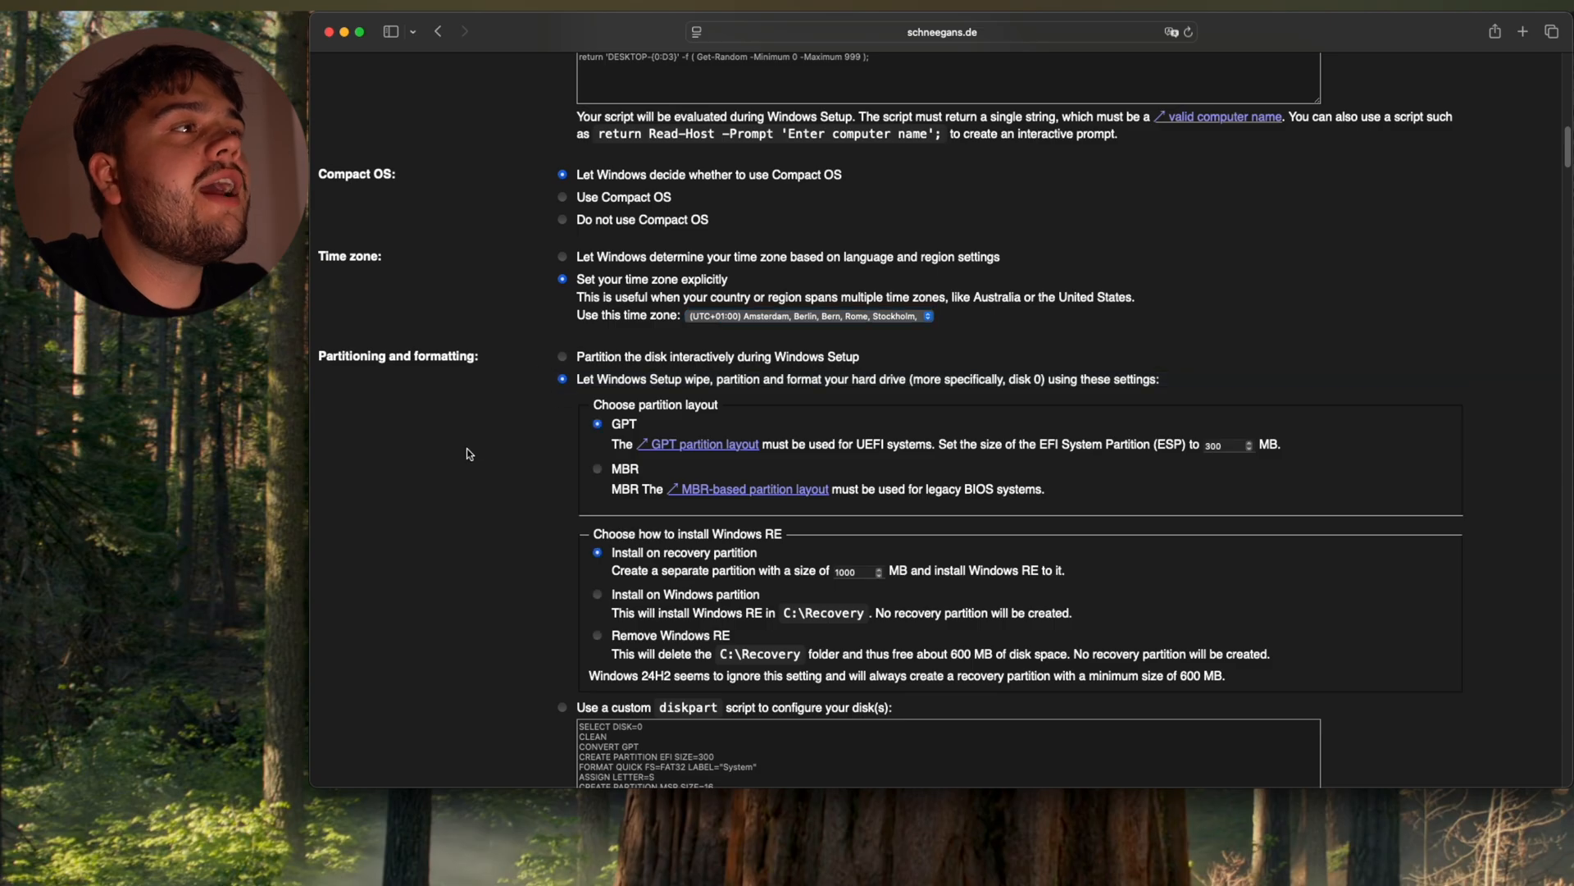
pyautogui.scroll(-3)
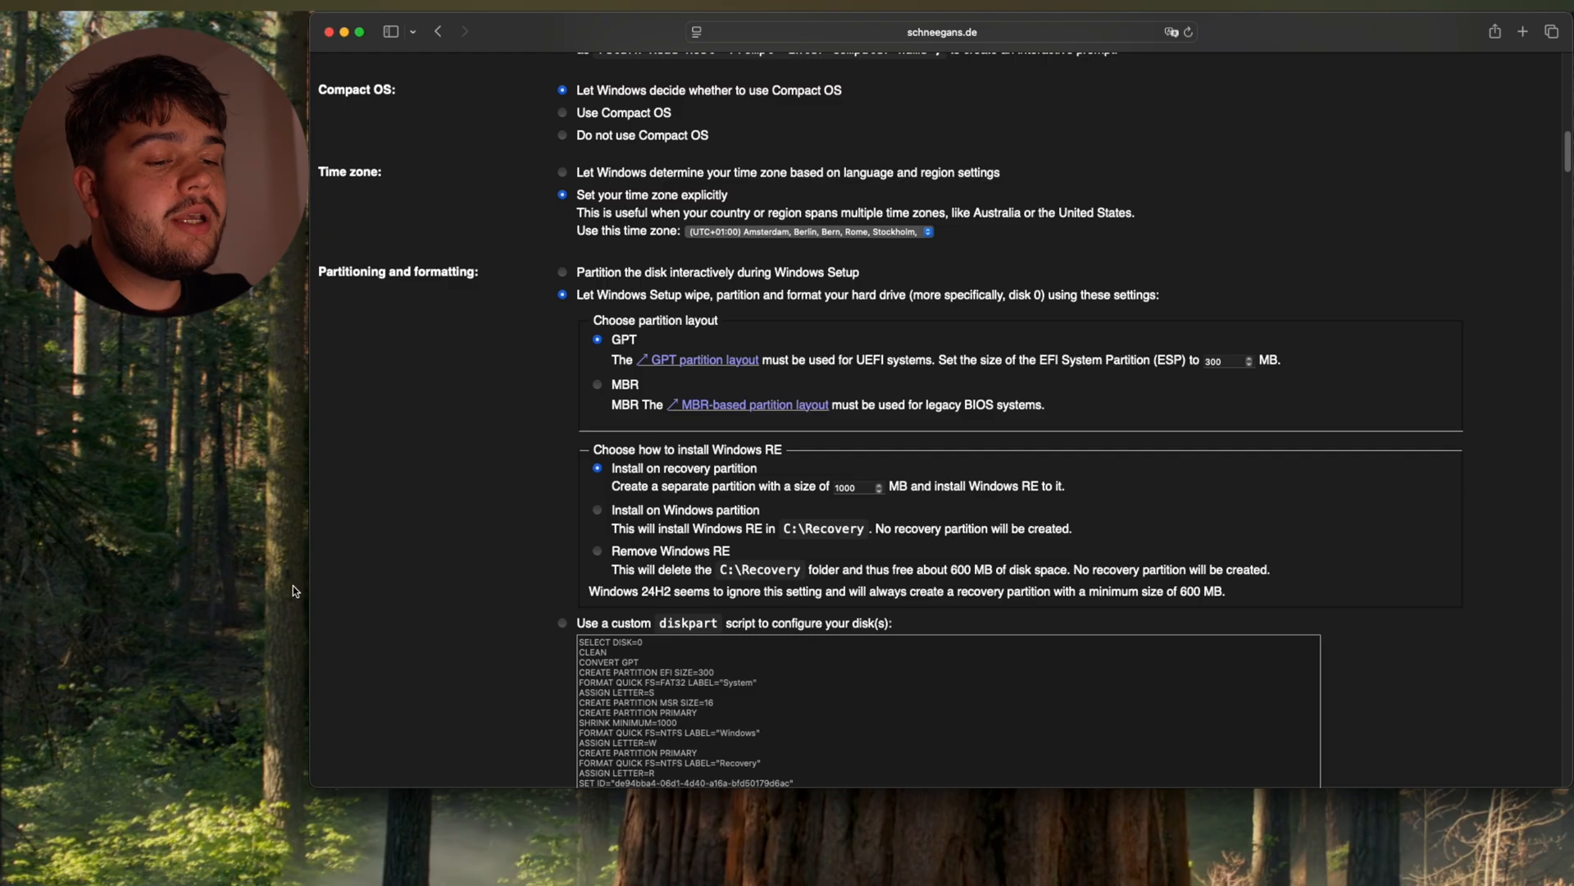
pyautogui.scroll(-3)
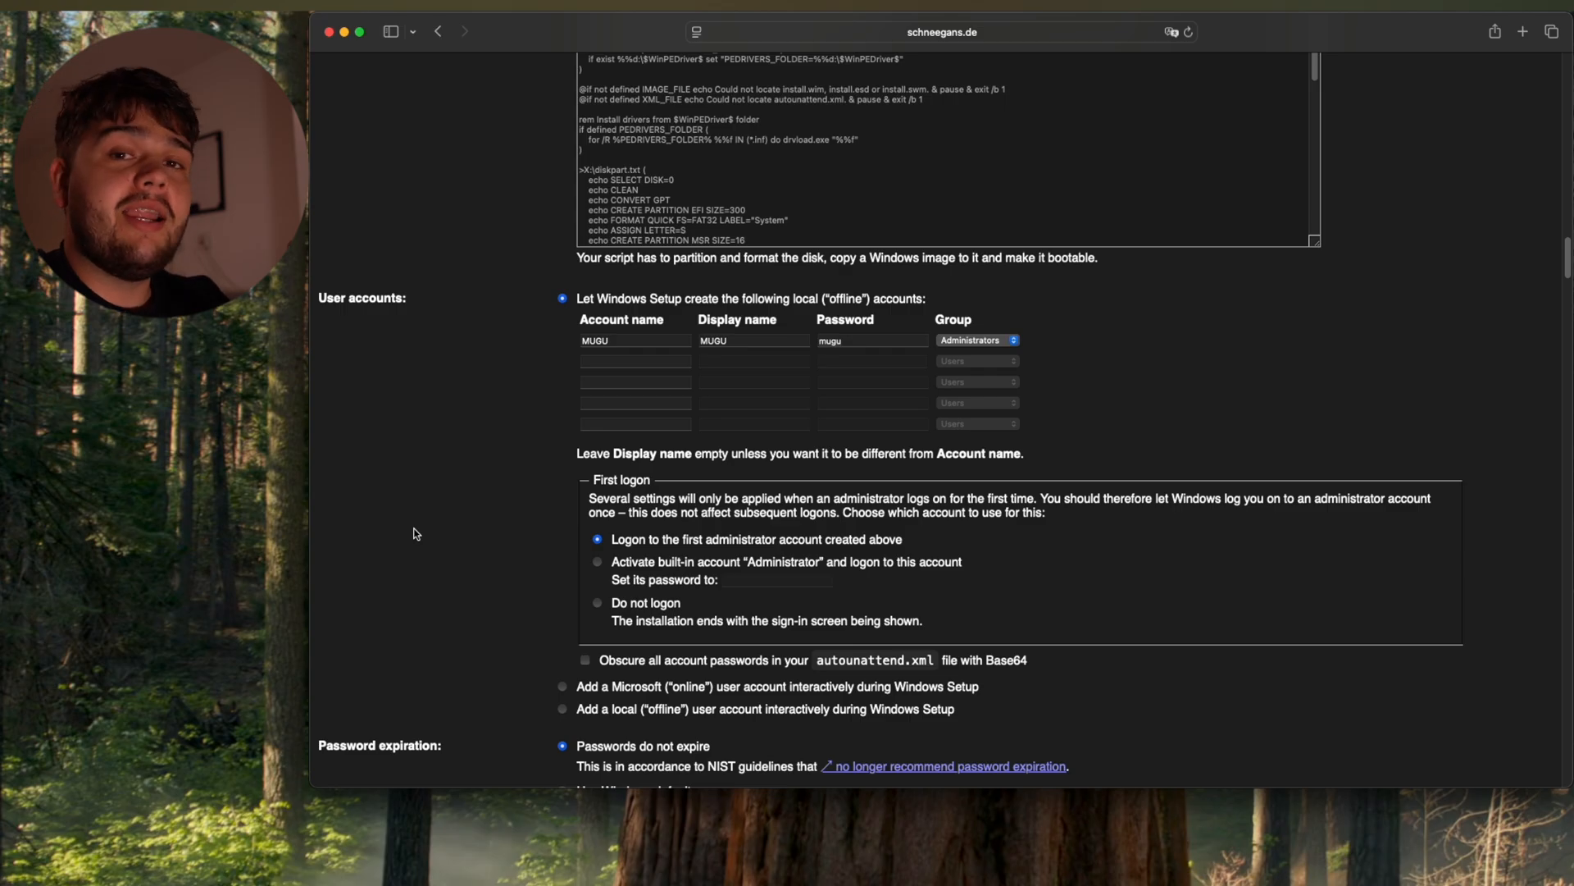
# - Scroll through the User accounts settings with the local administrator account and first-logon choice
pyautogui.scroll(-3)
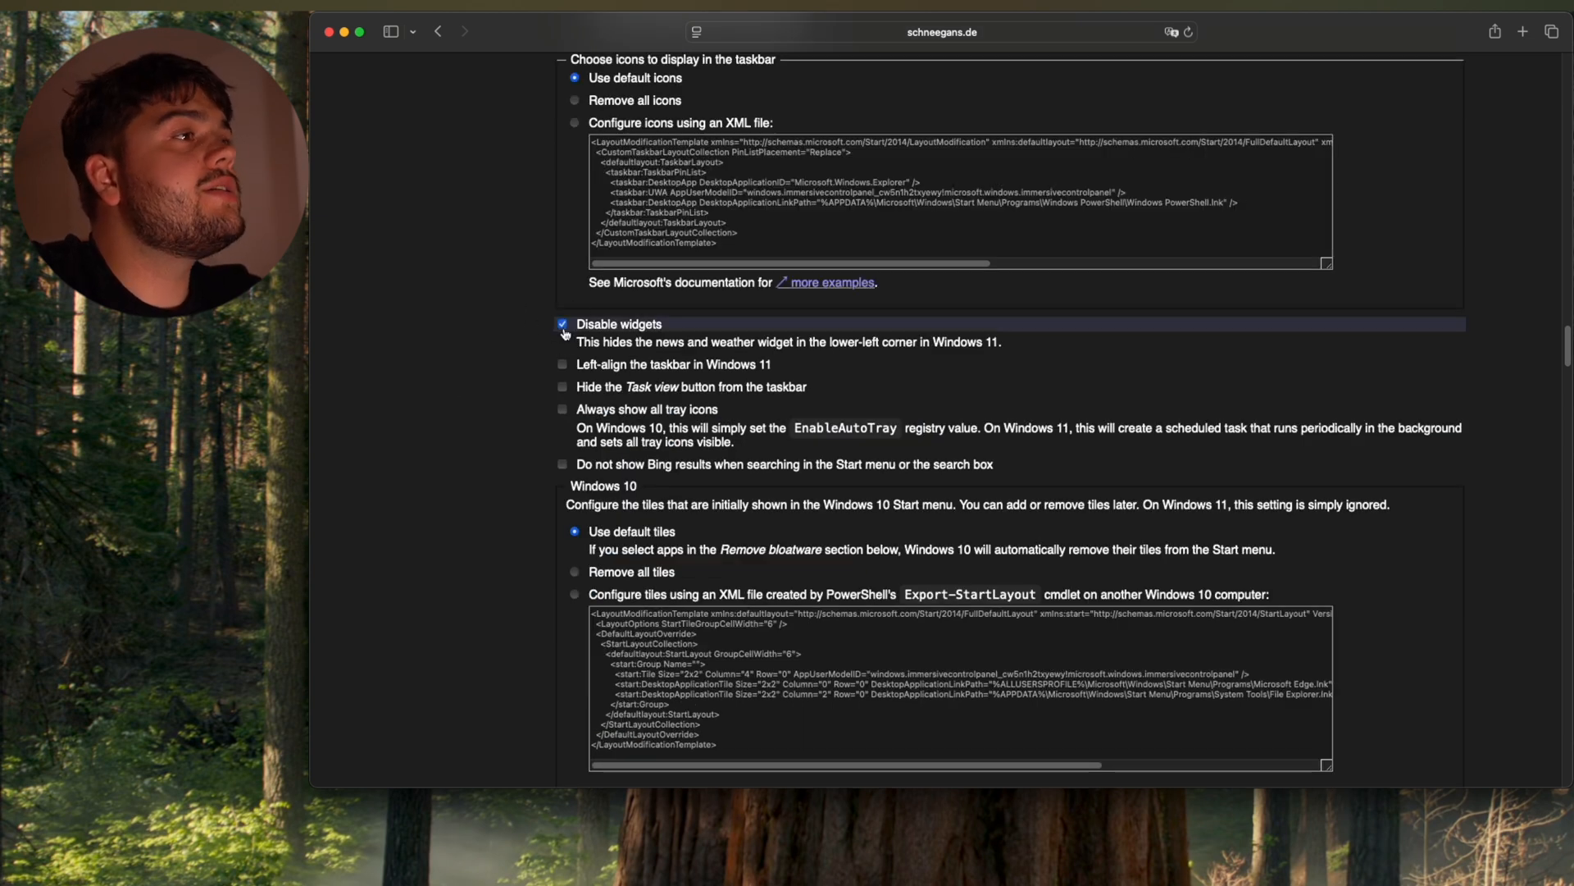
# - Scroll past the widgets and system sounds options toward the bloatware removal list
pyautogui.scroll(-3)
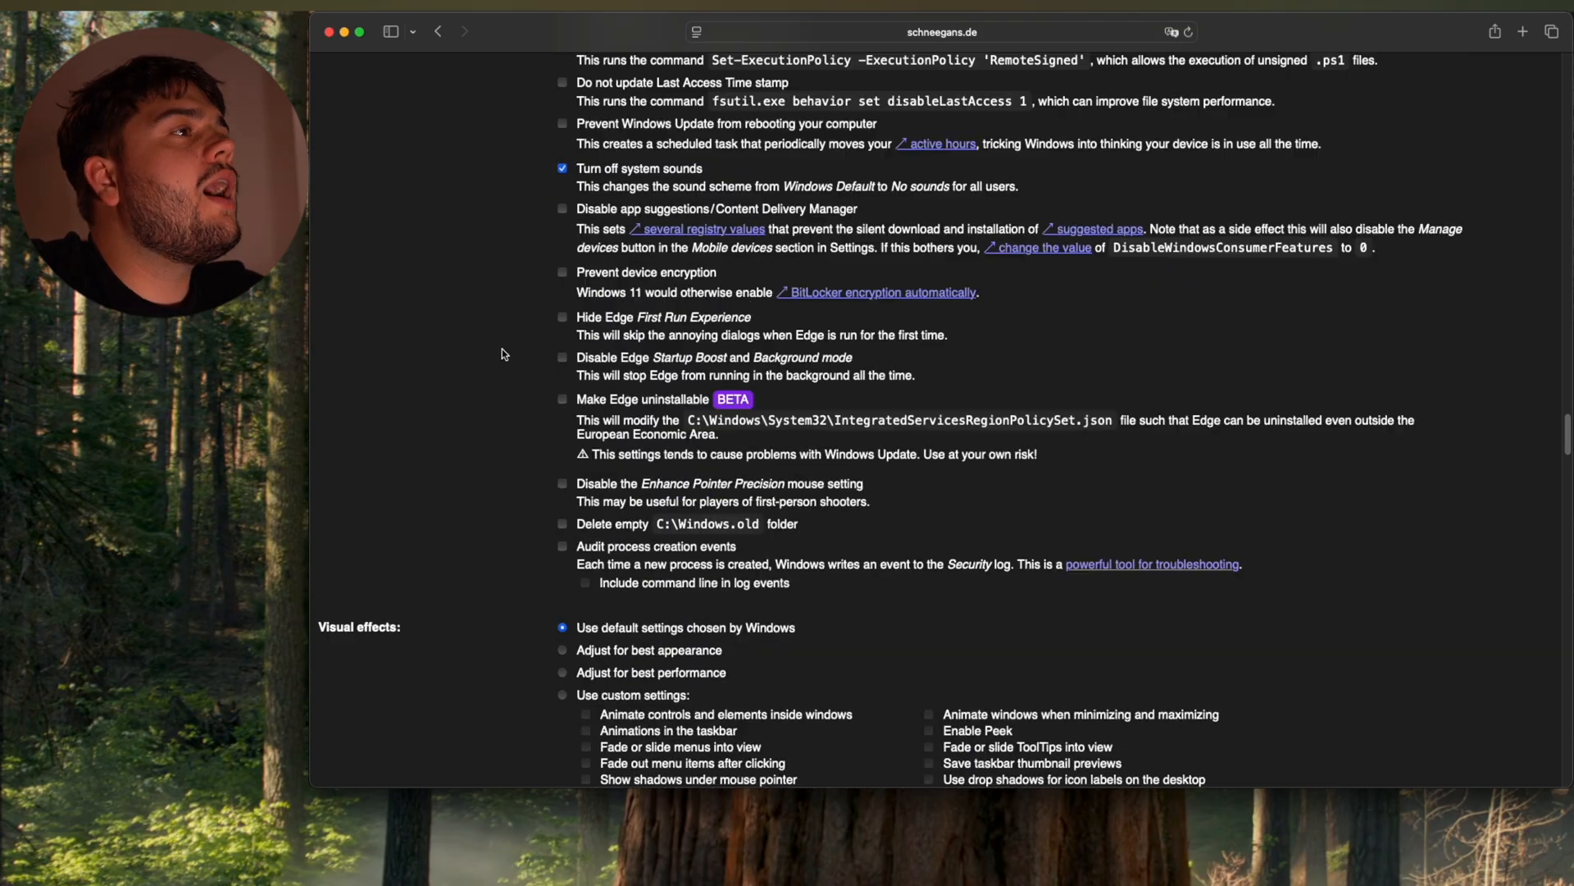
pyautogui.scroll(-3)
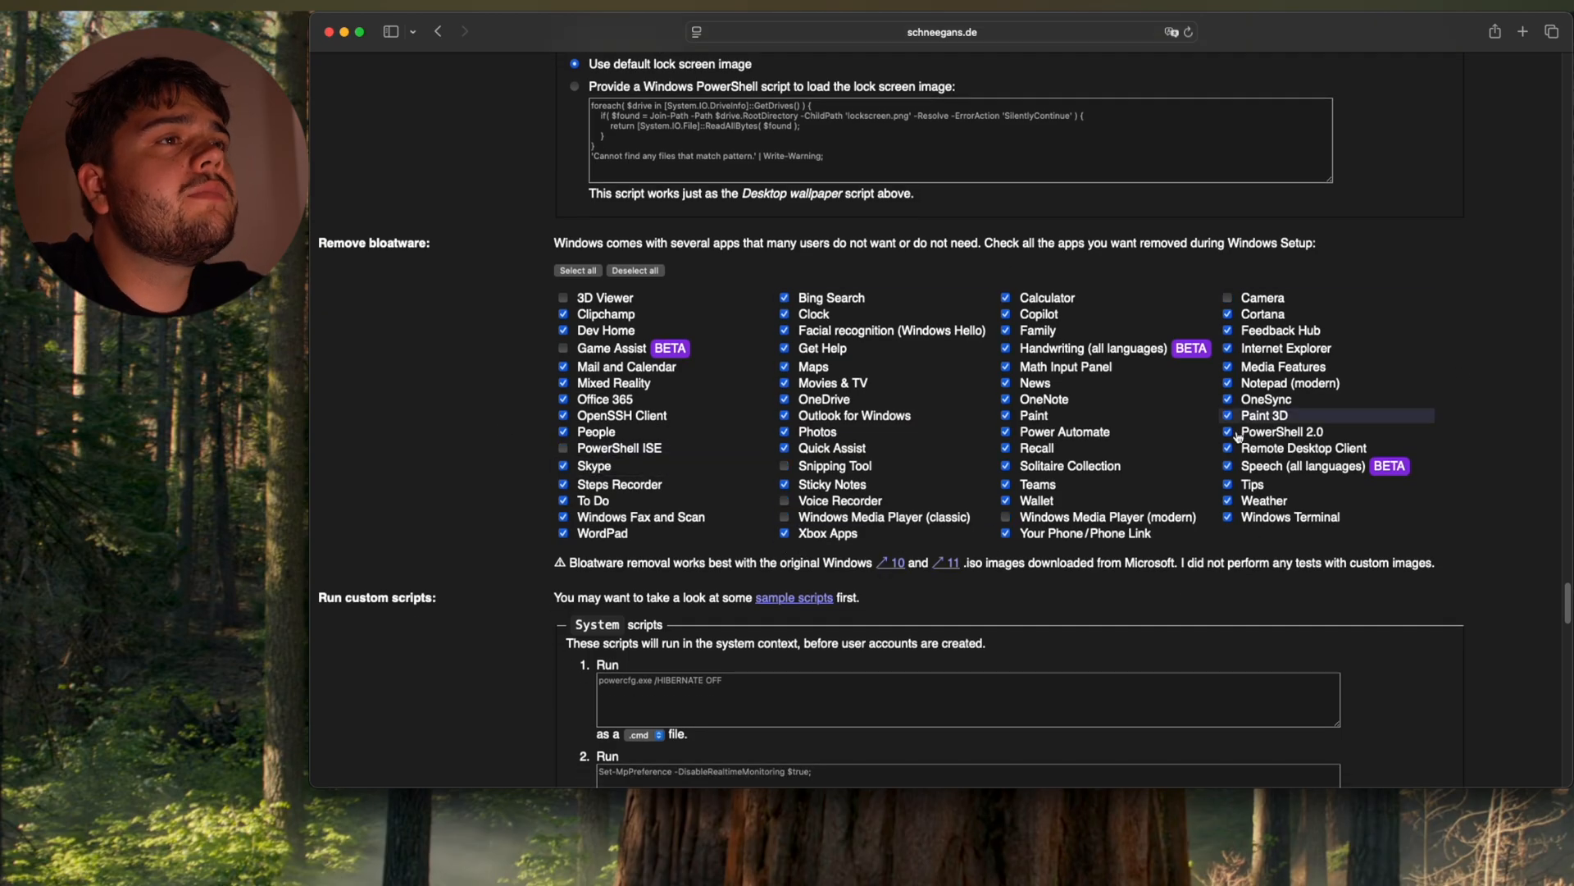
# - Scroll past the bloatware removal list and the custom script sections
pyautogui.scroll(-3)
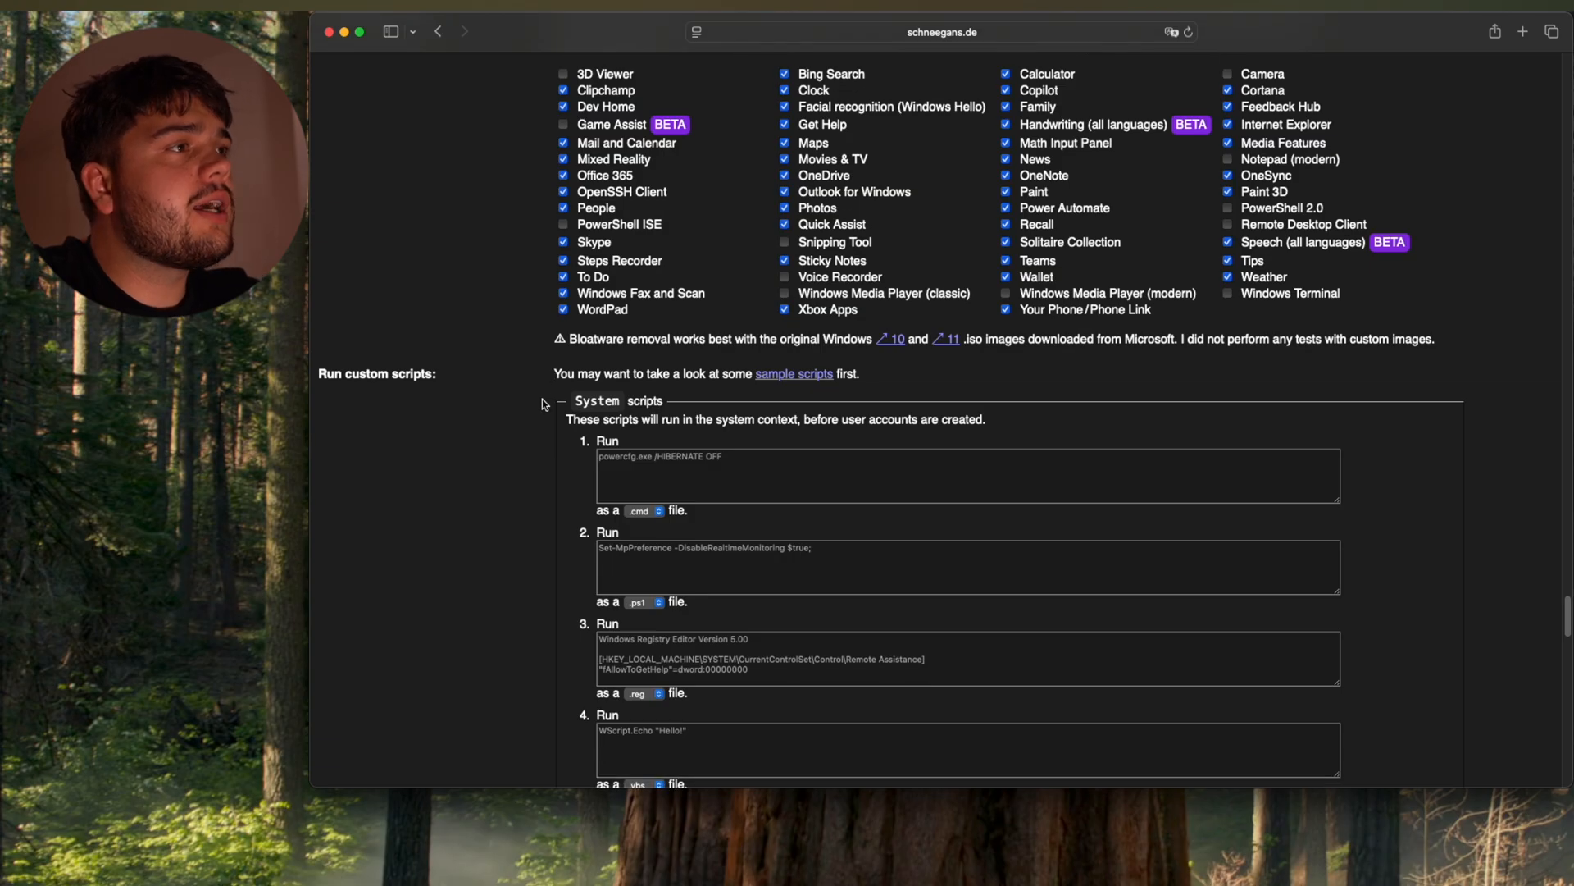
pyautogui.scroll(-3)
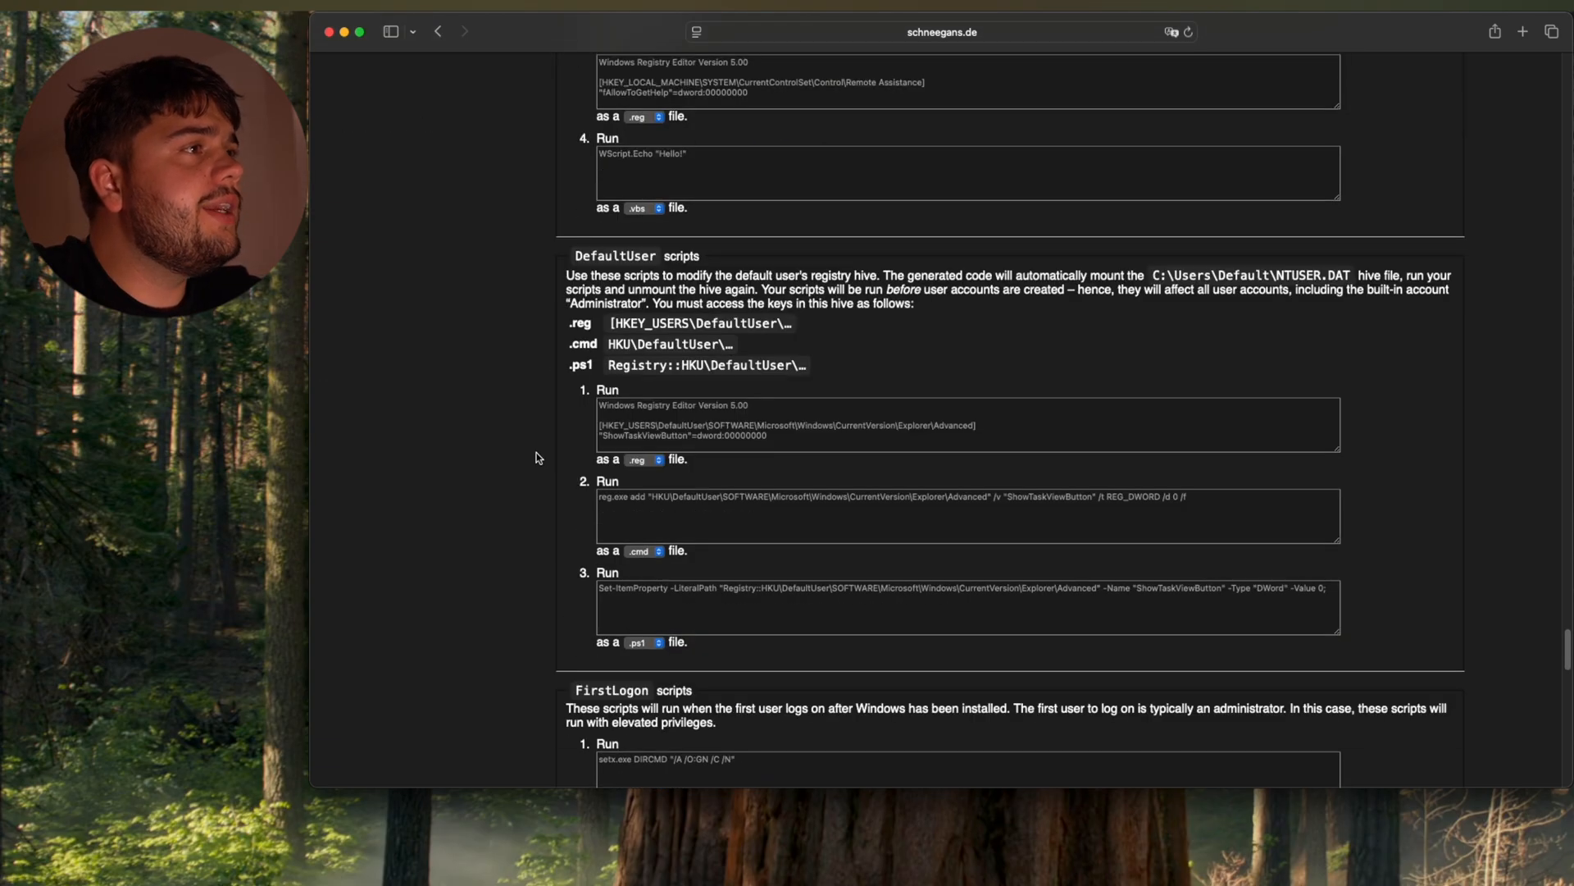
pyautogui.scroll(-3)
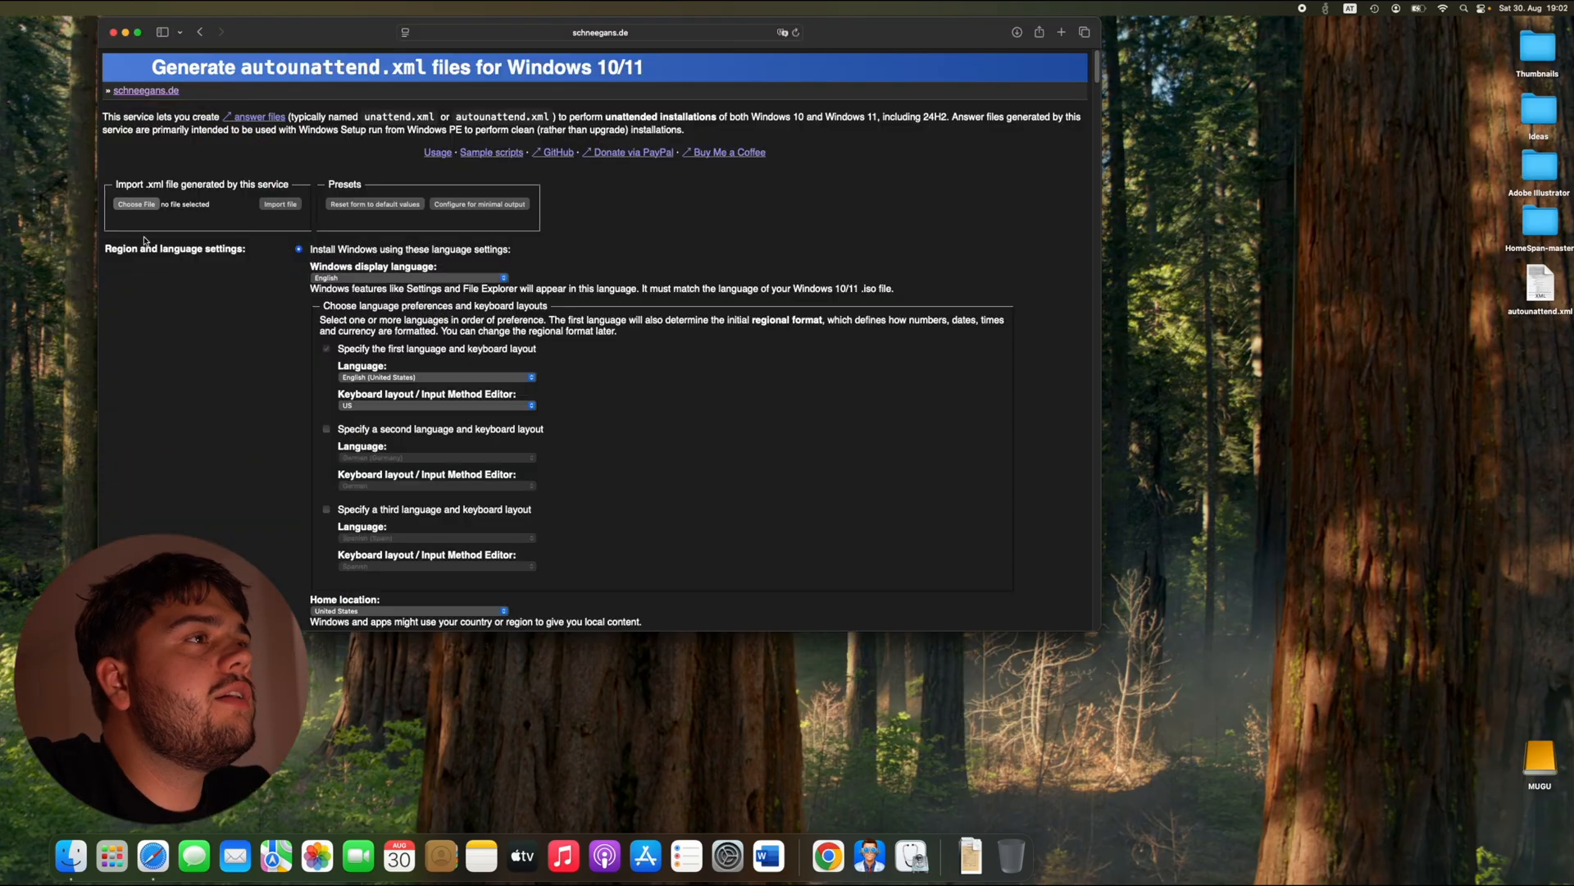
# - Scroll to the Computer name and Time zone sections showing the custom name and UTC+01:00
pyautogui.scroll(-3)
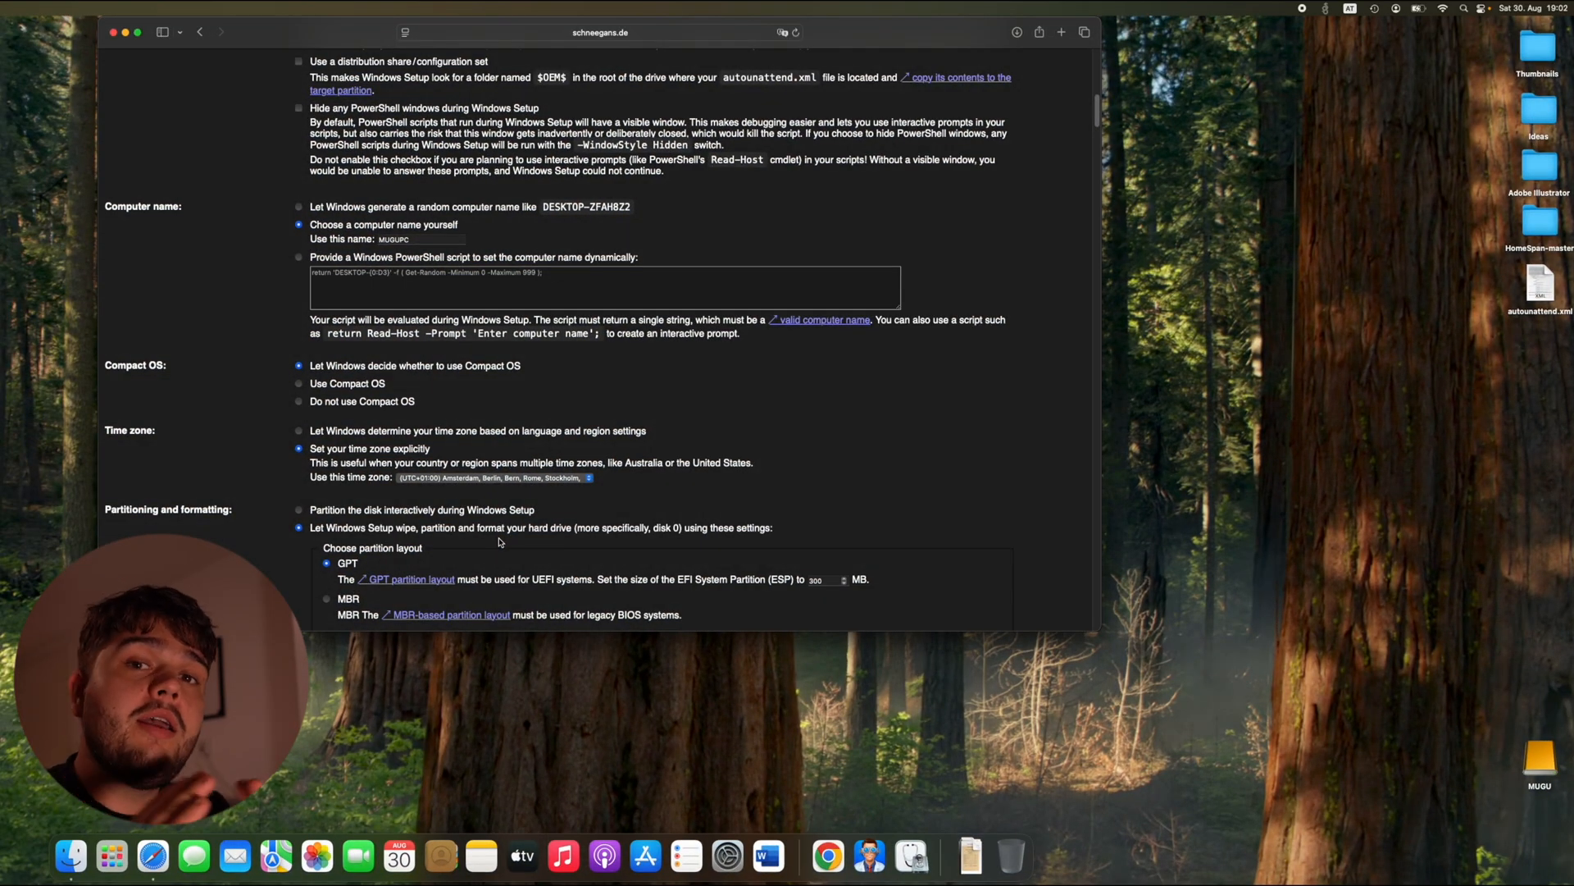